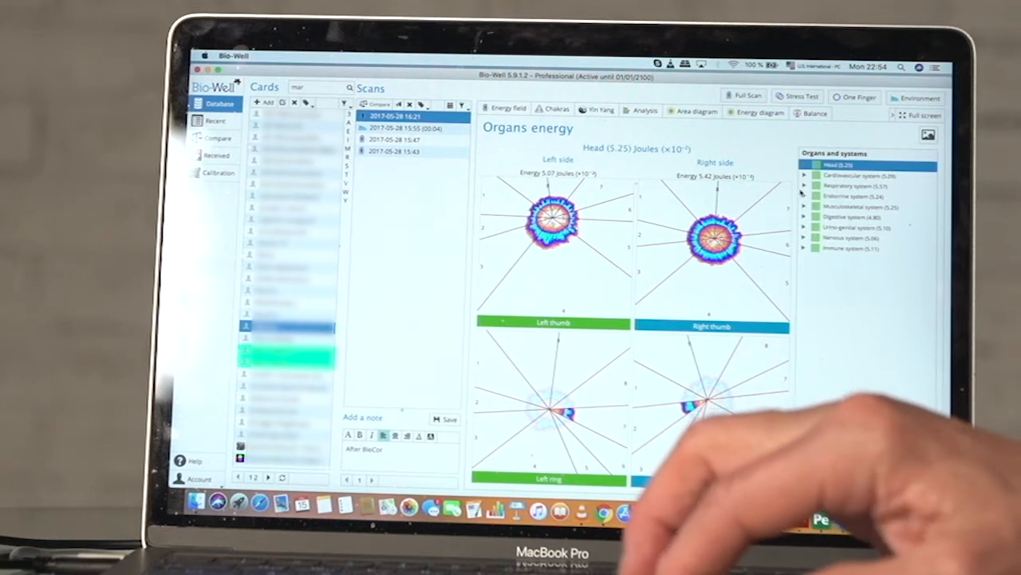
Expand the Cardiovascular and next organ system branches of the green scan and scroll the tree
click(805, 175)
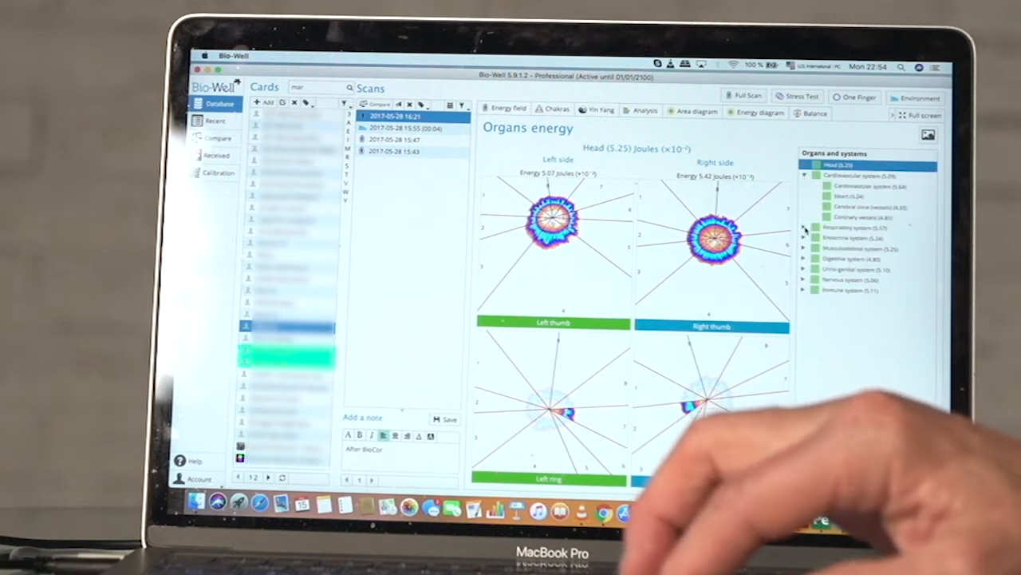
click(805, 227)
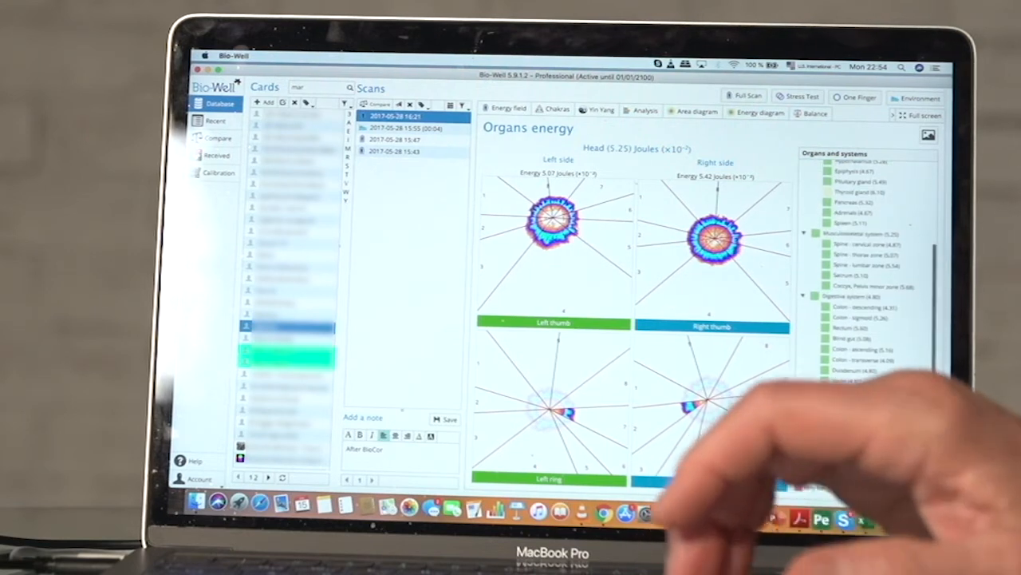
scroll(down, 3)
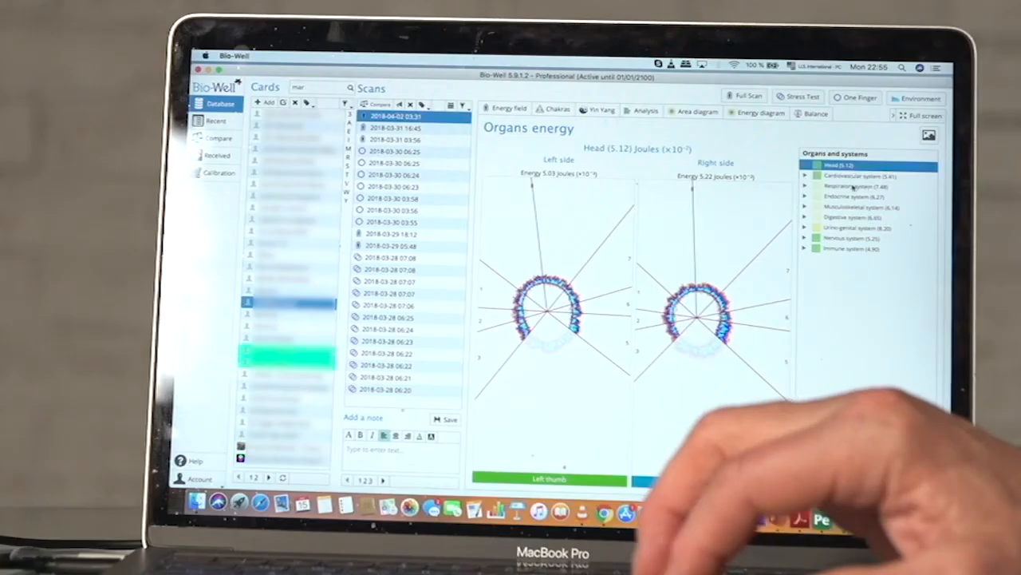
Expand the yellow scan's Cardiovascular and Musculoskeletal systems to list their organs and spine zones
click(805, 176)
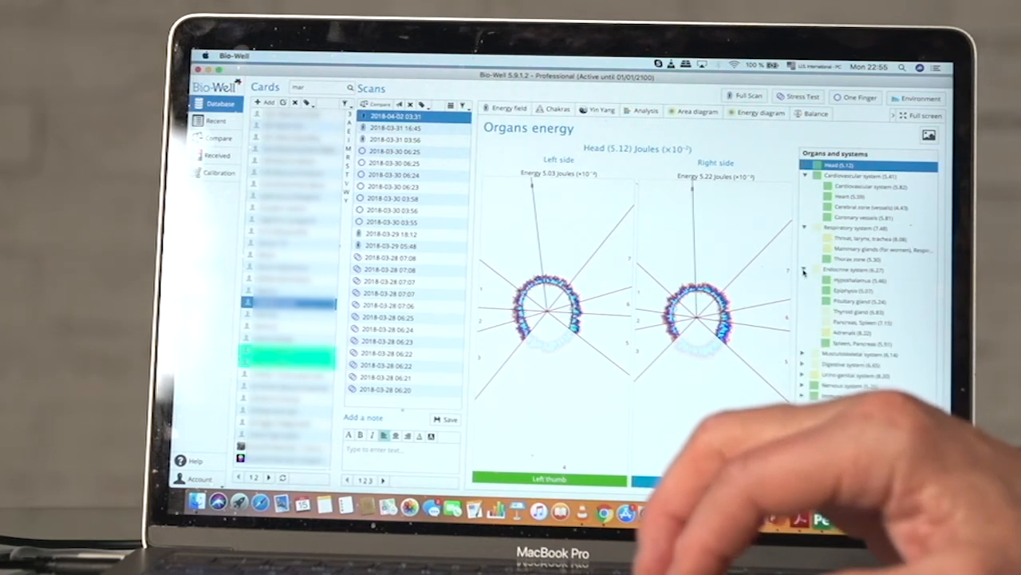
click(805, 353)
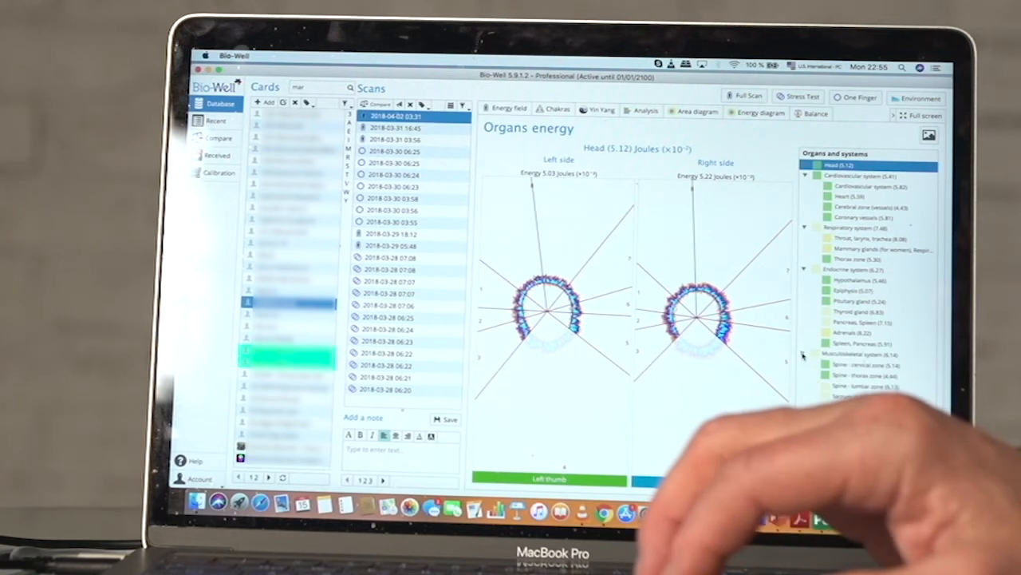
mouse_move(798, 438)
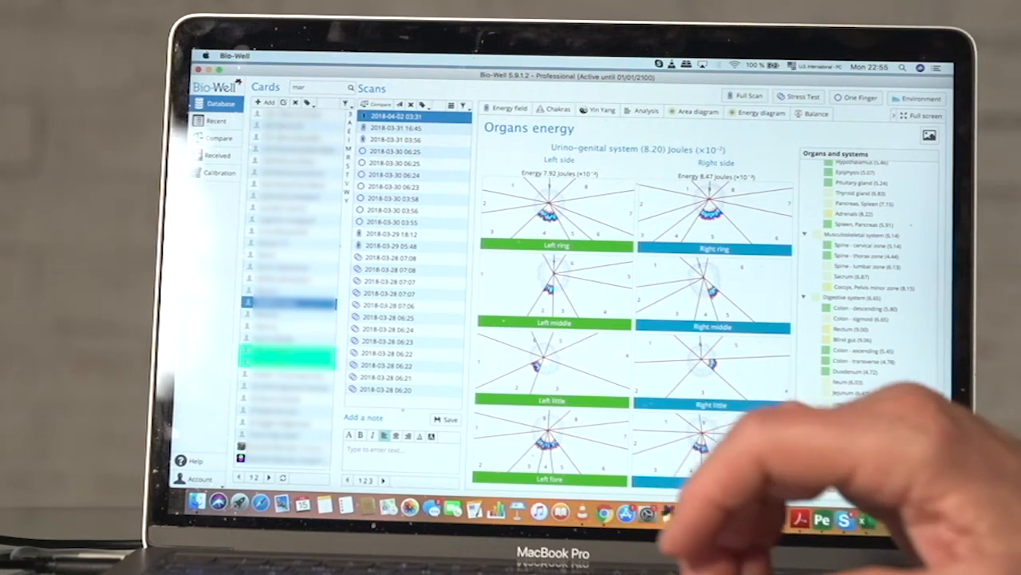
Select Spine - lumbar zone under Musculoskeletal system to show its 6.13 Joules reading
click(861, 373)
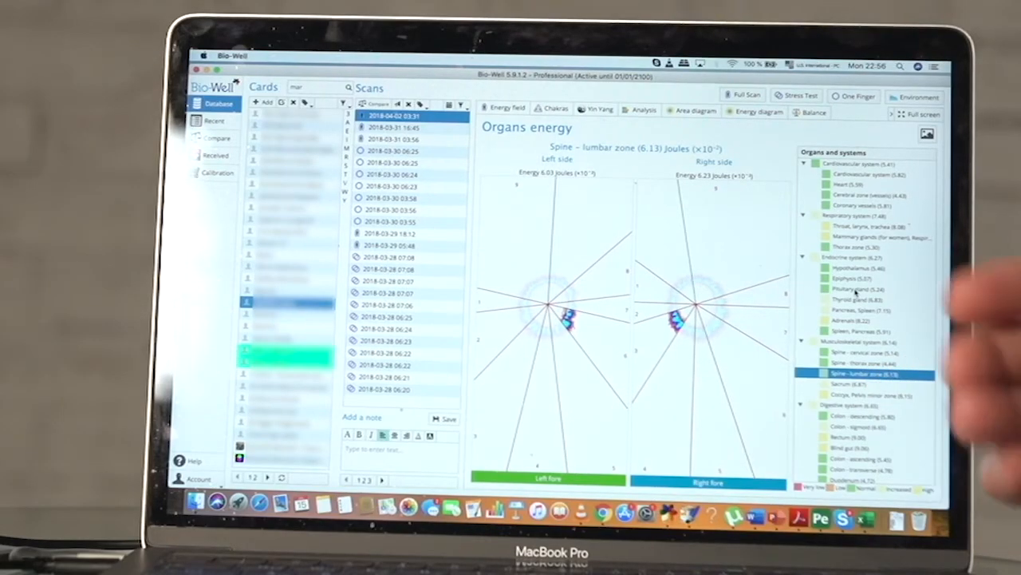